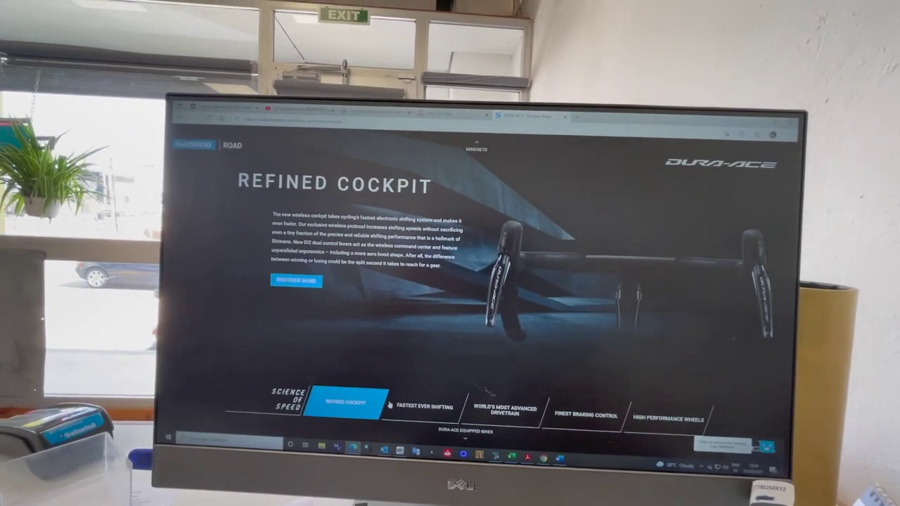
# Step: Bring up the Fastest Ever Shifting feature in the Science of Speed carousel
pyautogui.click(425, 405)
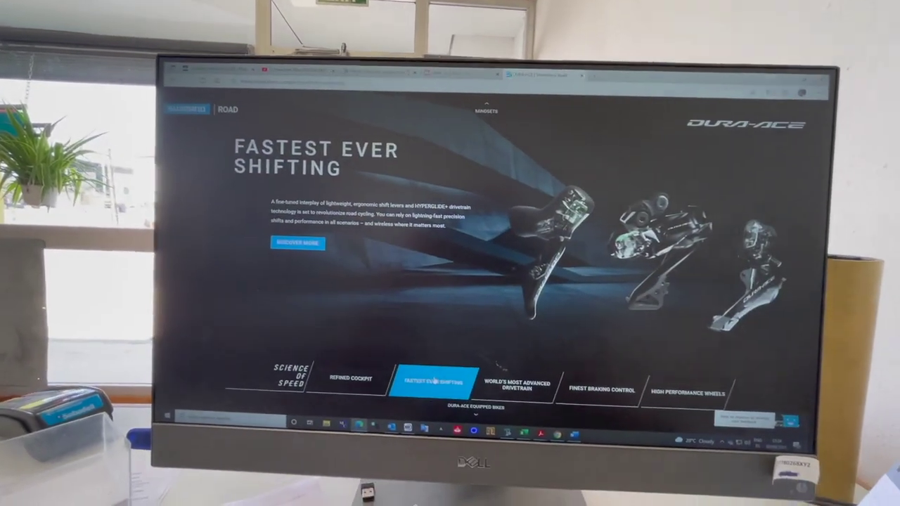